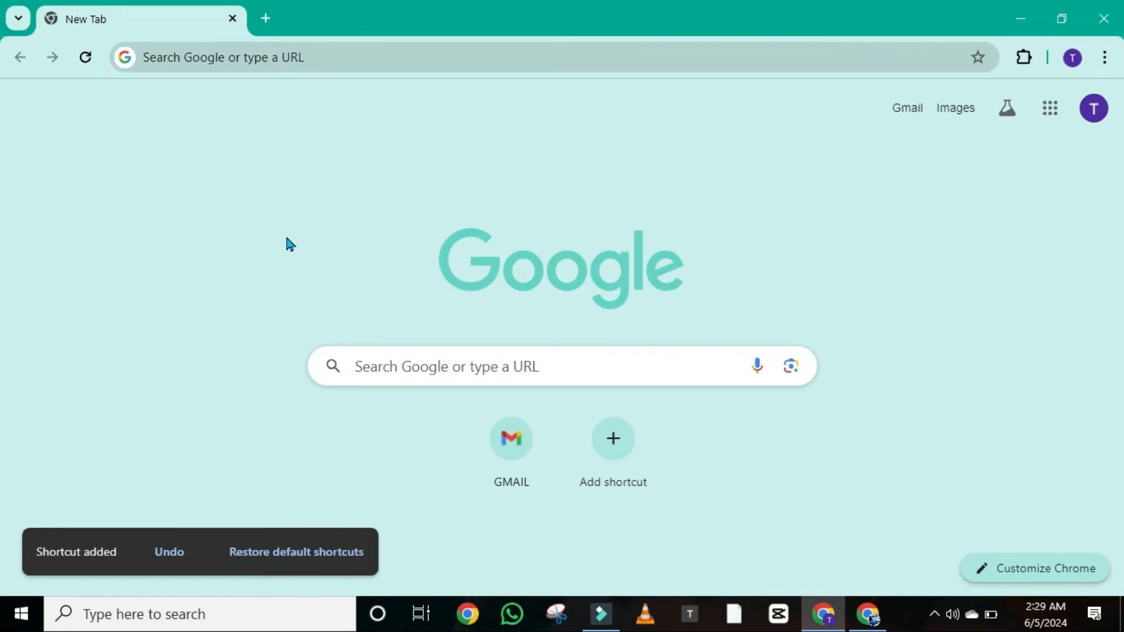
- Search Chrome settings for 'search engine' and confirm Google as the address-bar default
left_click(169, 552)
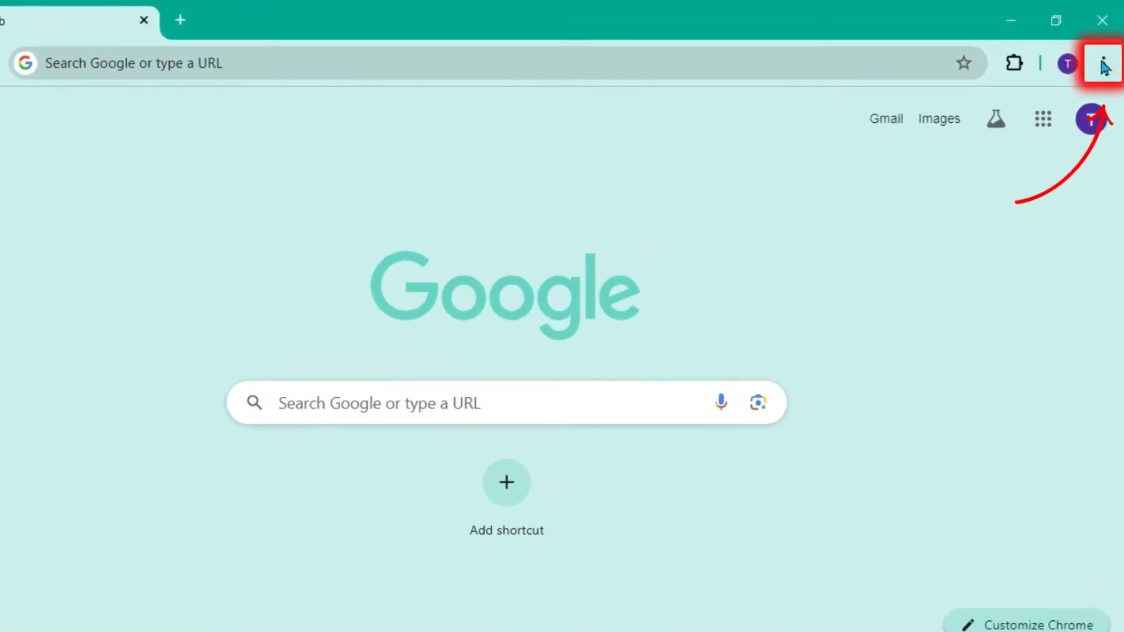
left_click(1103, 63)
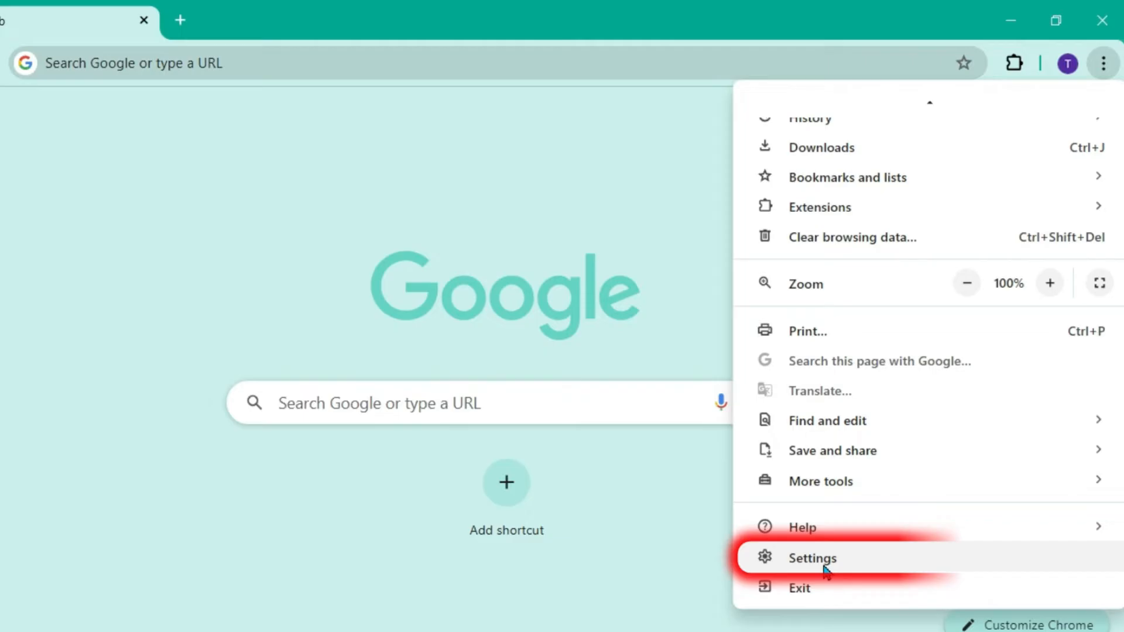
left_click(812, 558)
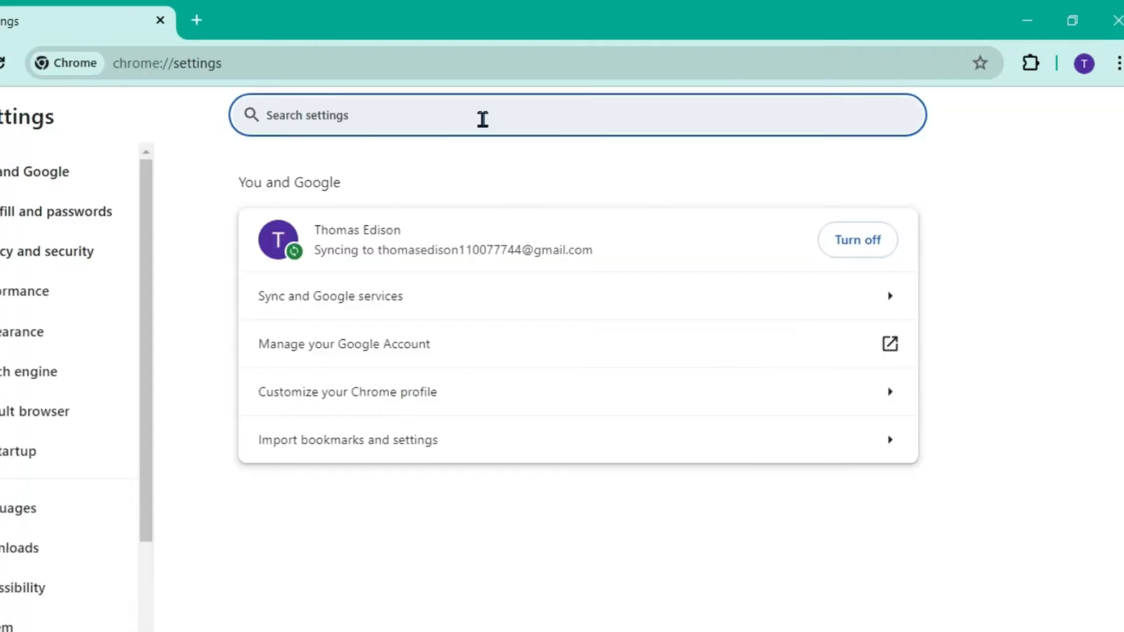
type("search engine")
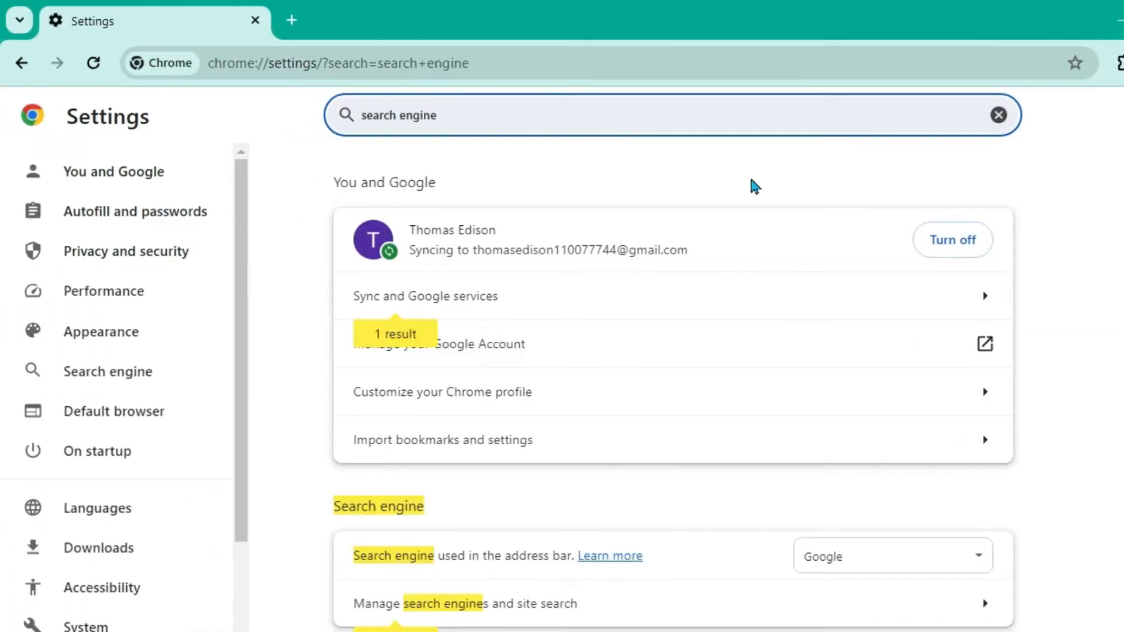
scroll("down", 3)
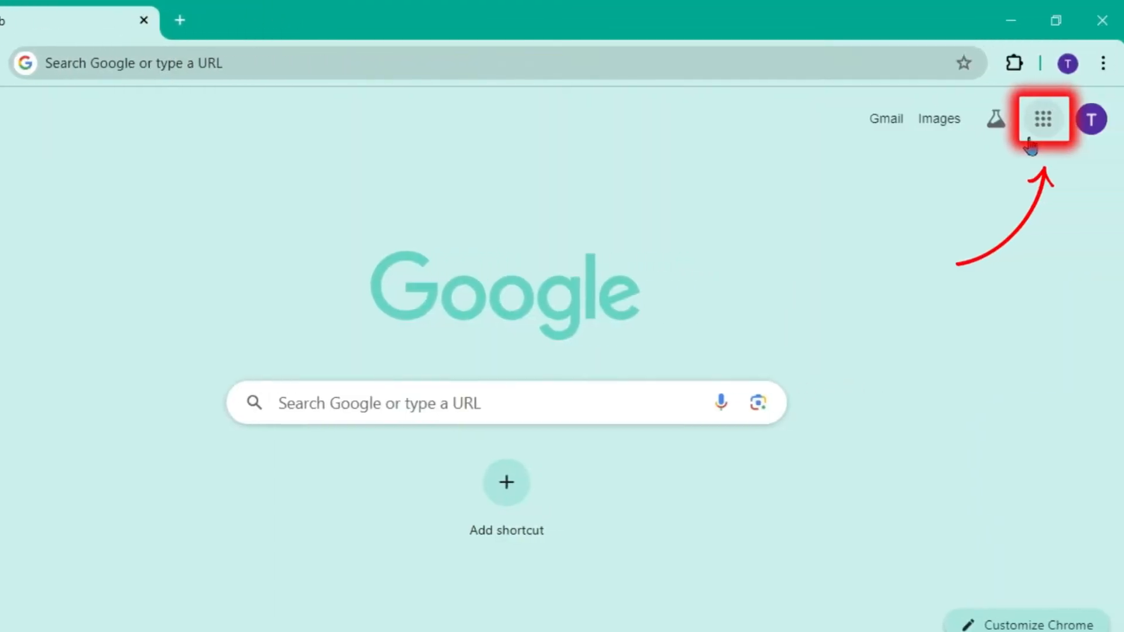
- Choose Gmail from the Google apps grid on the new tab page
left_click(1042, 118)
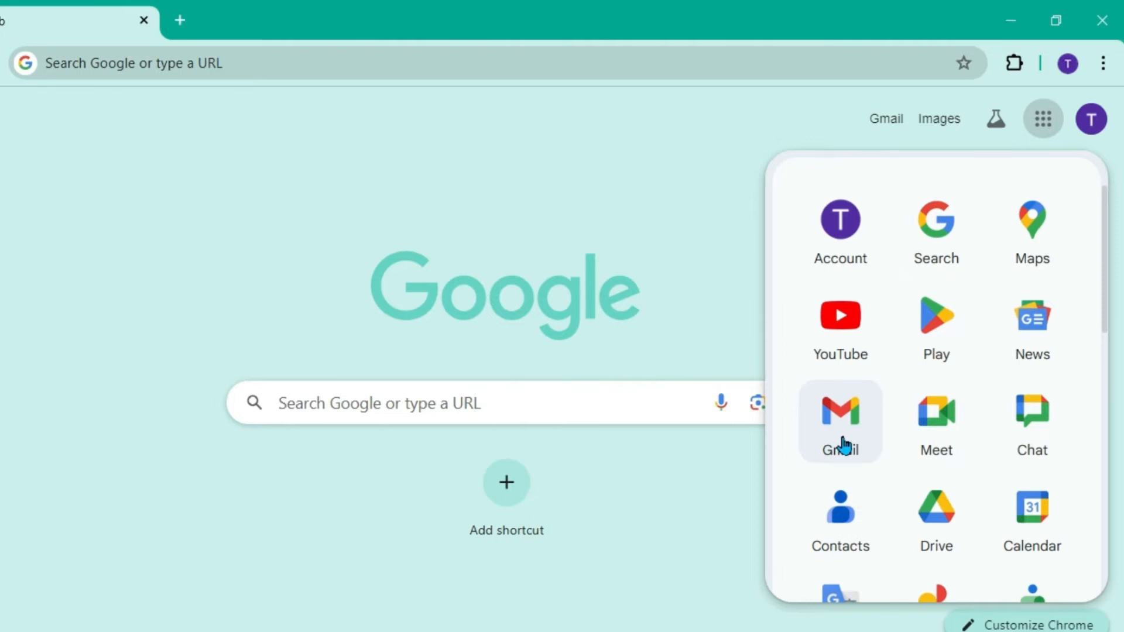
left_click(839, 421)
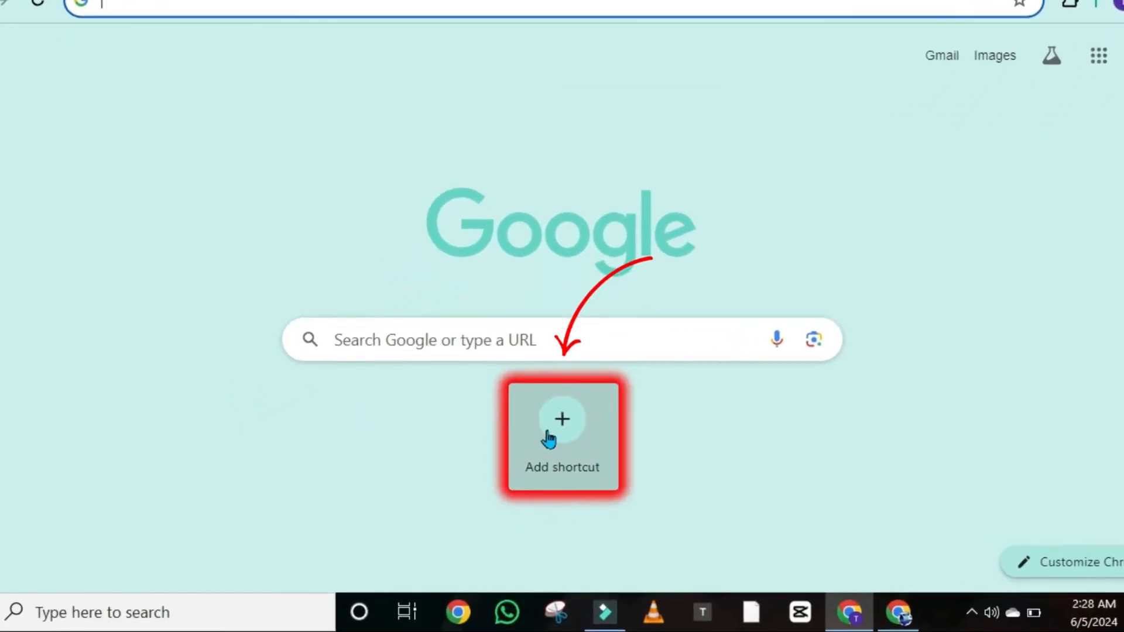
left_click(562, 436)
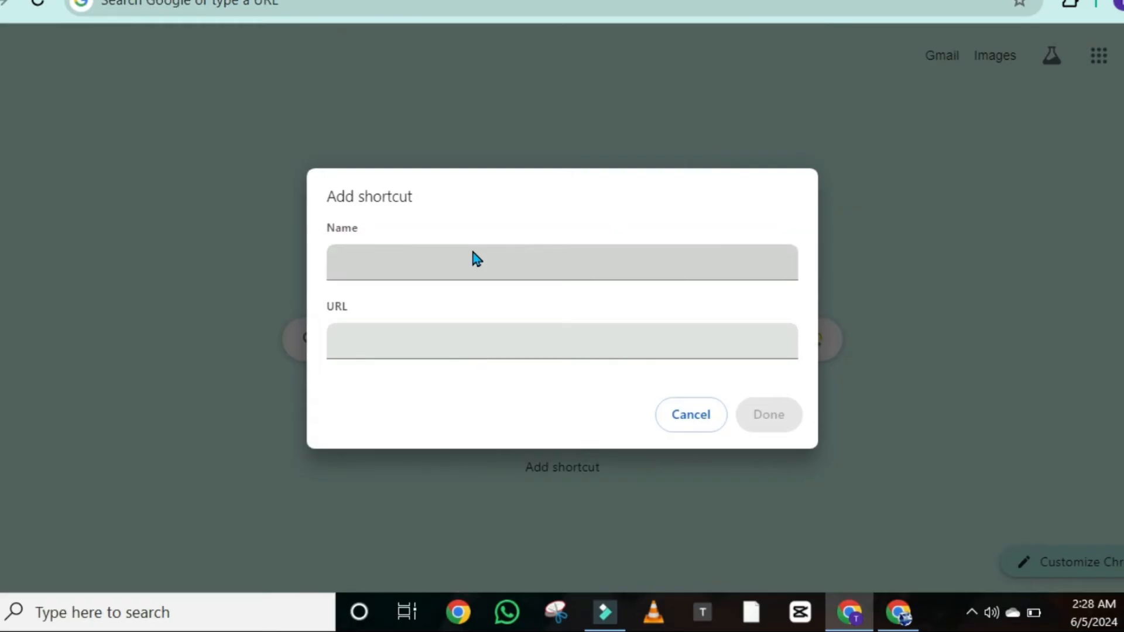
type("GMAIL")
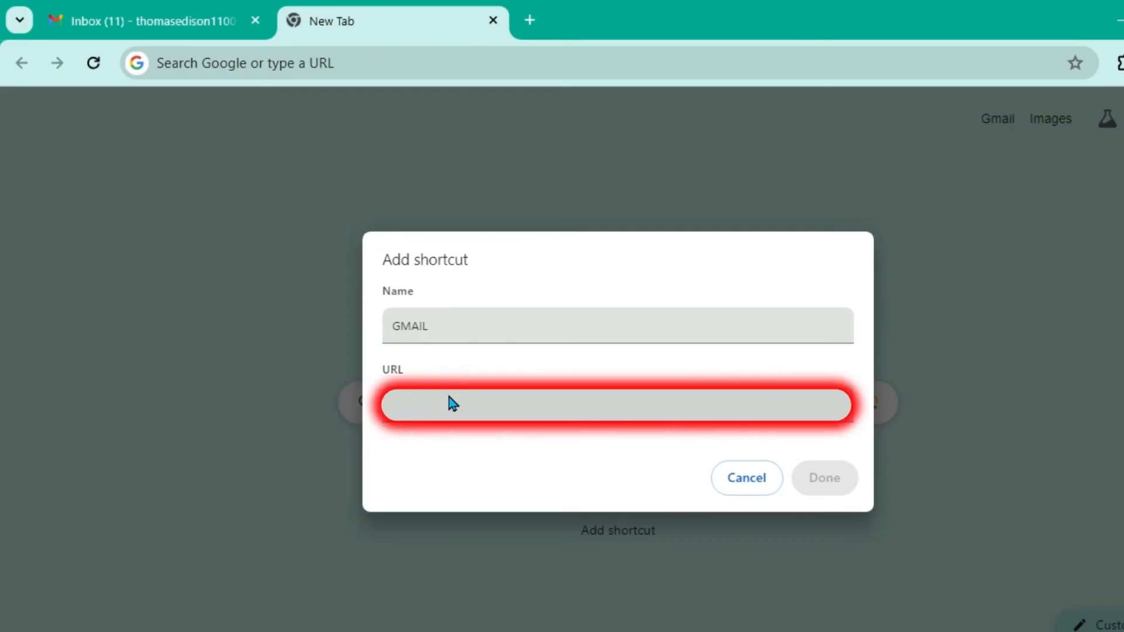
type("https://mail.google.com/mail/u/0/#inbox")
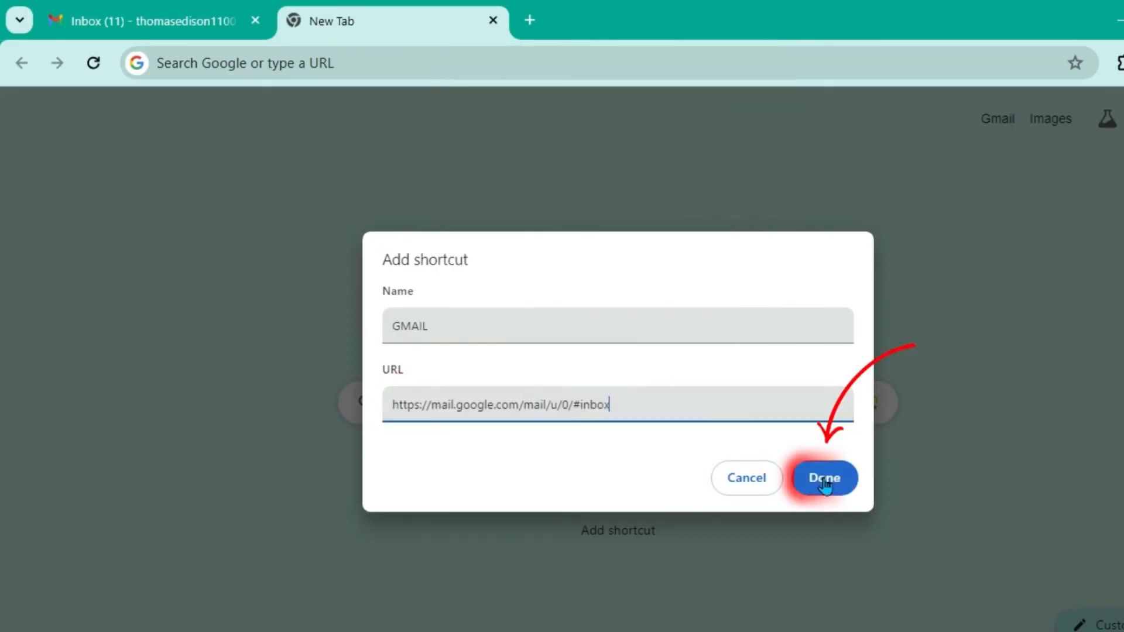
left_click(824, 478)
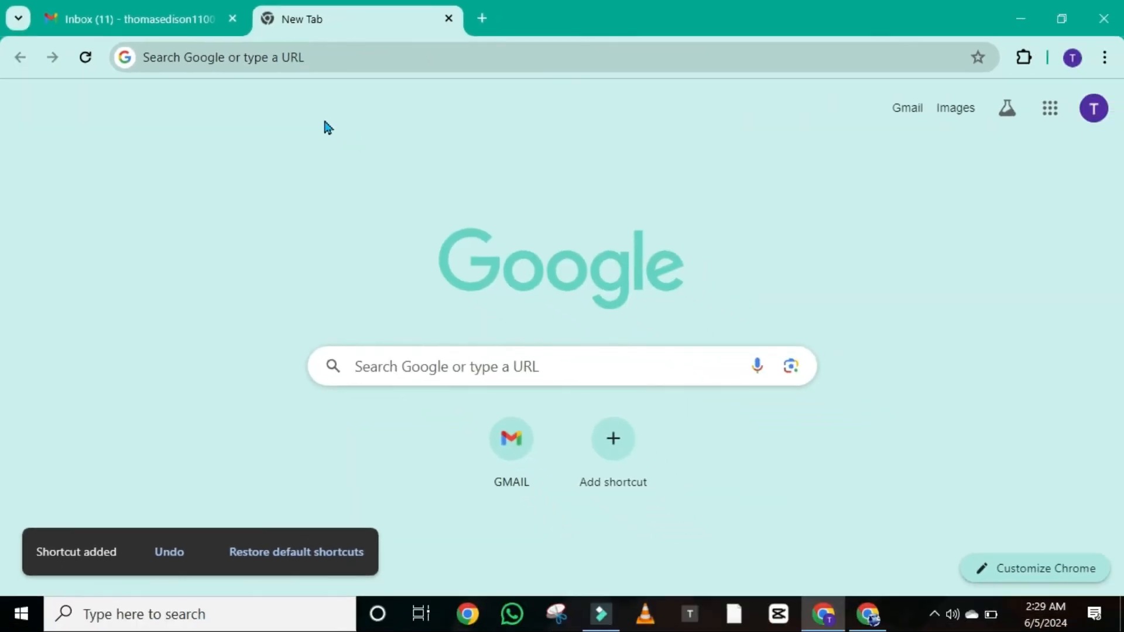